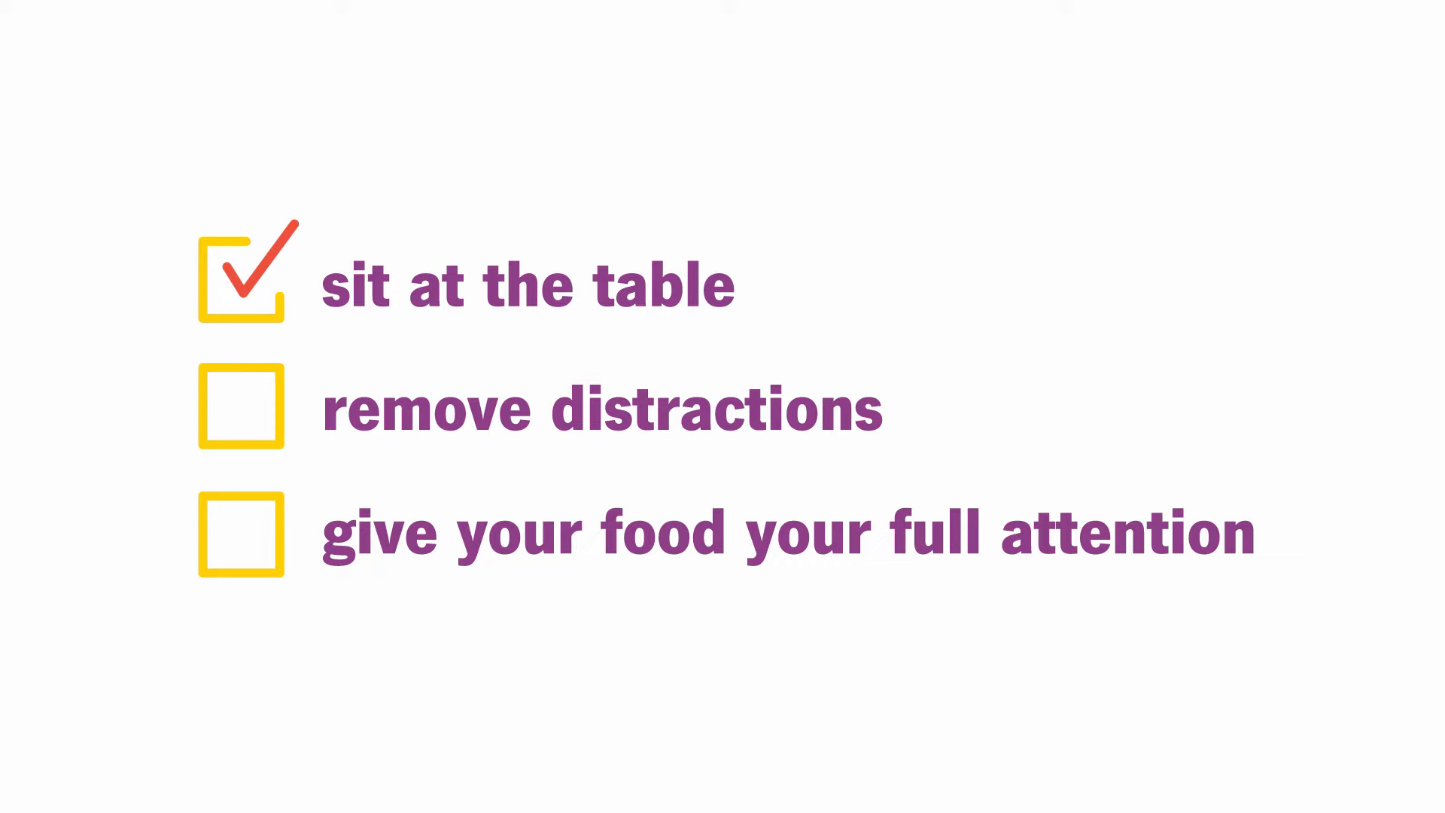
left_click(242, 407)
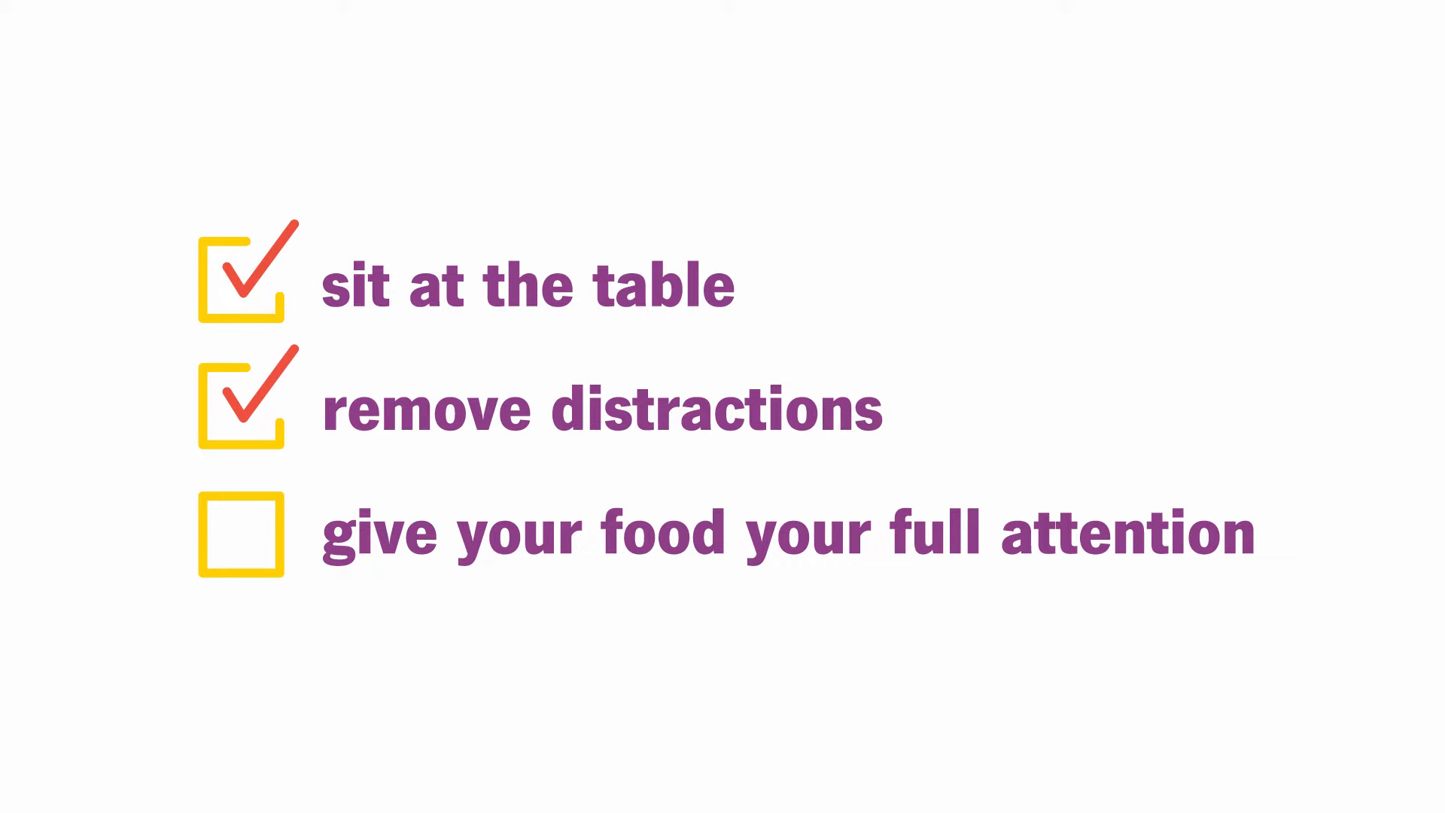
left_click(241, 533)
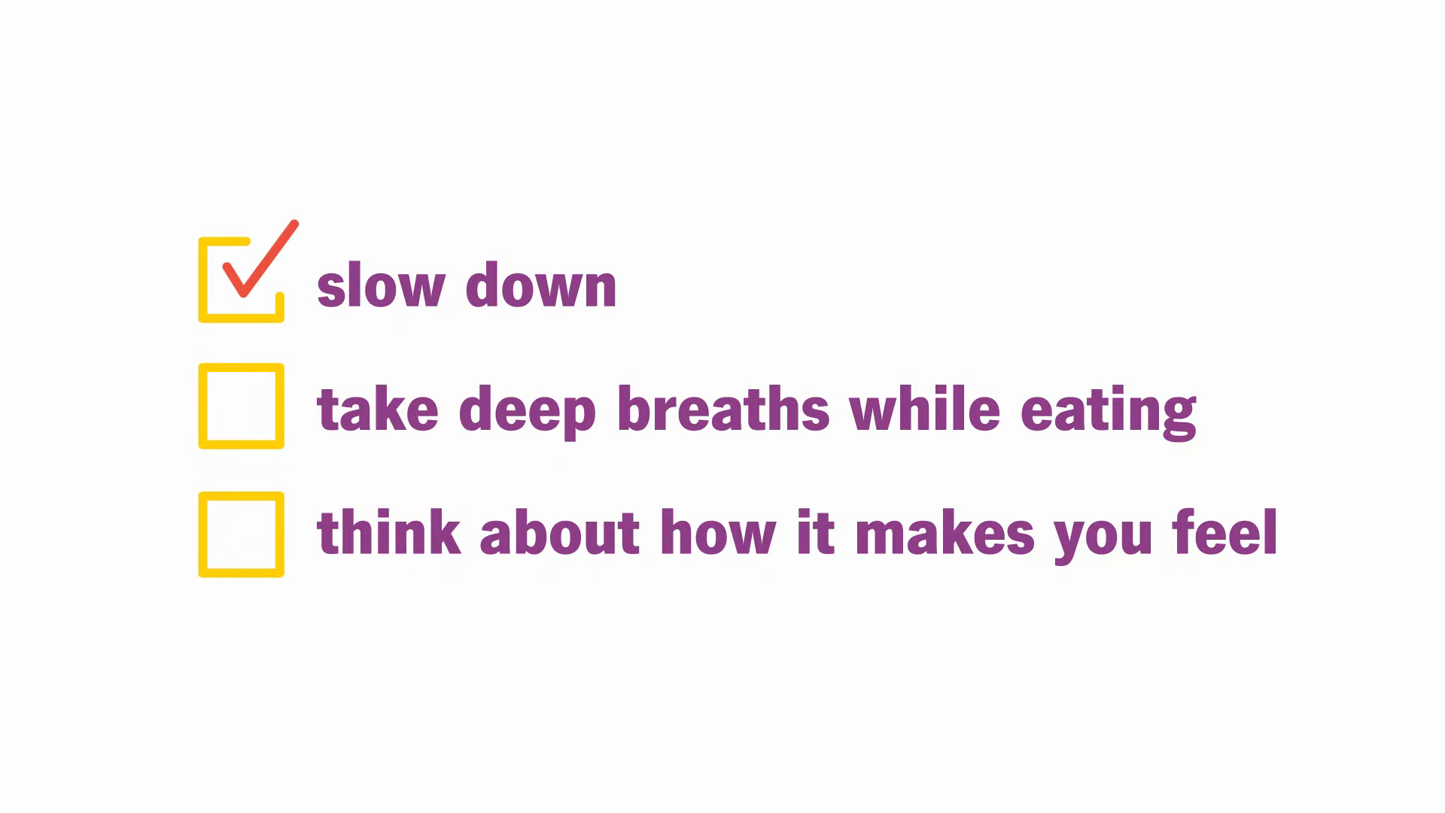
left_click(241, 405)
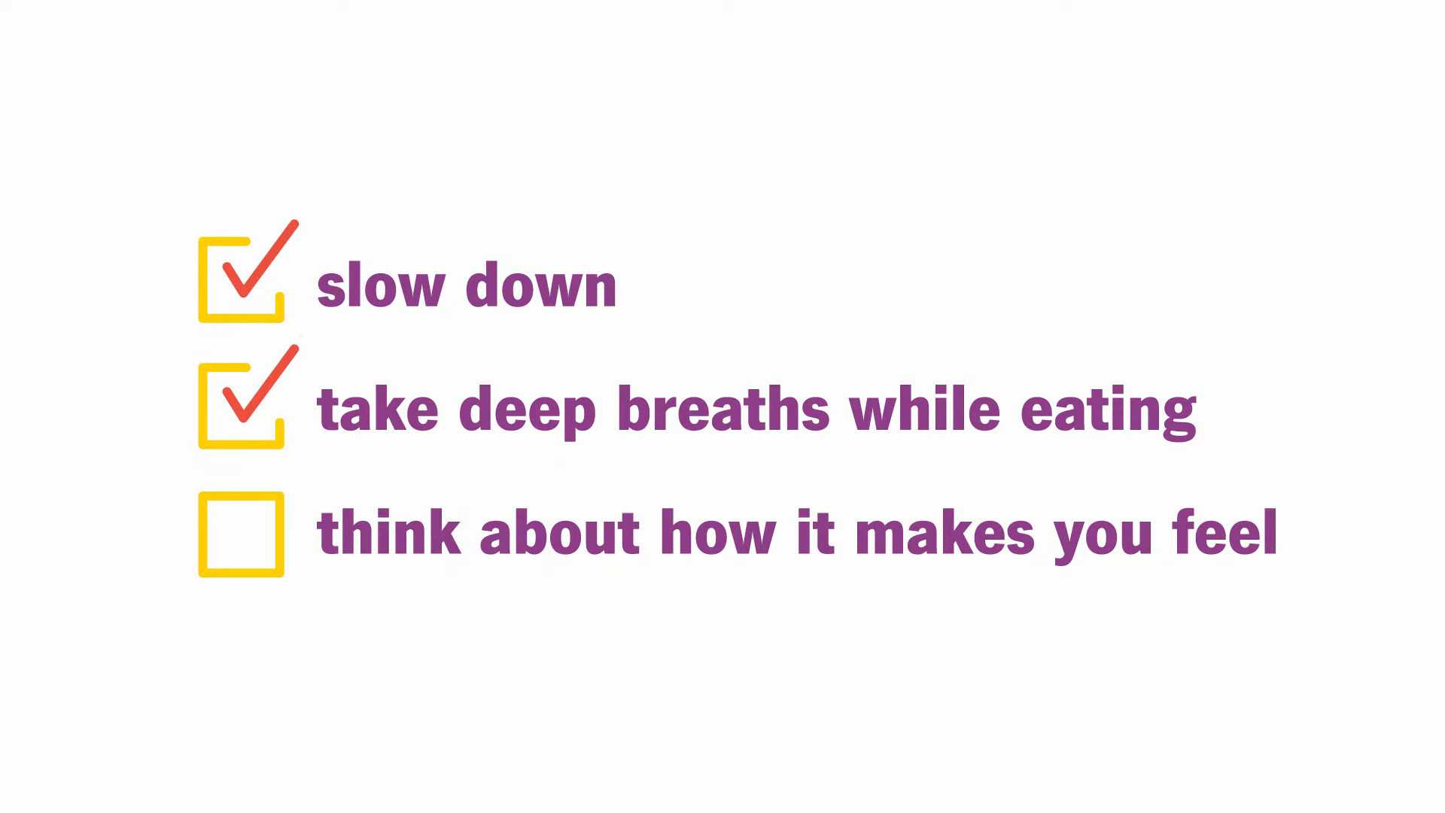
left_click(242, 532)
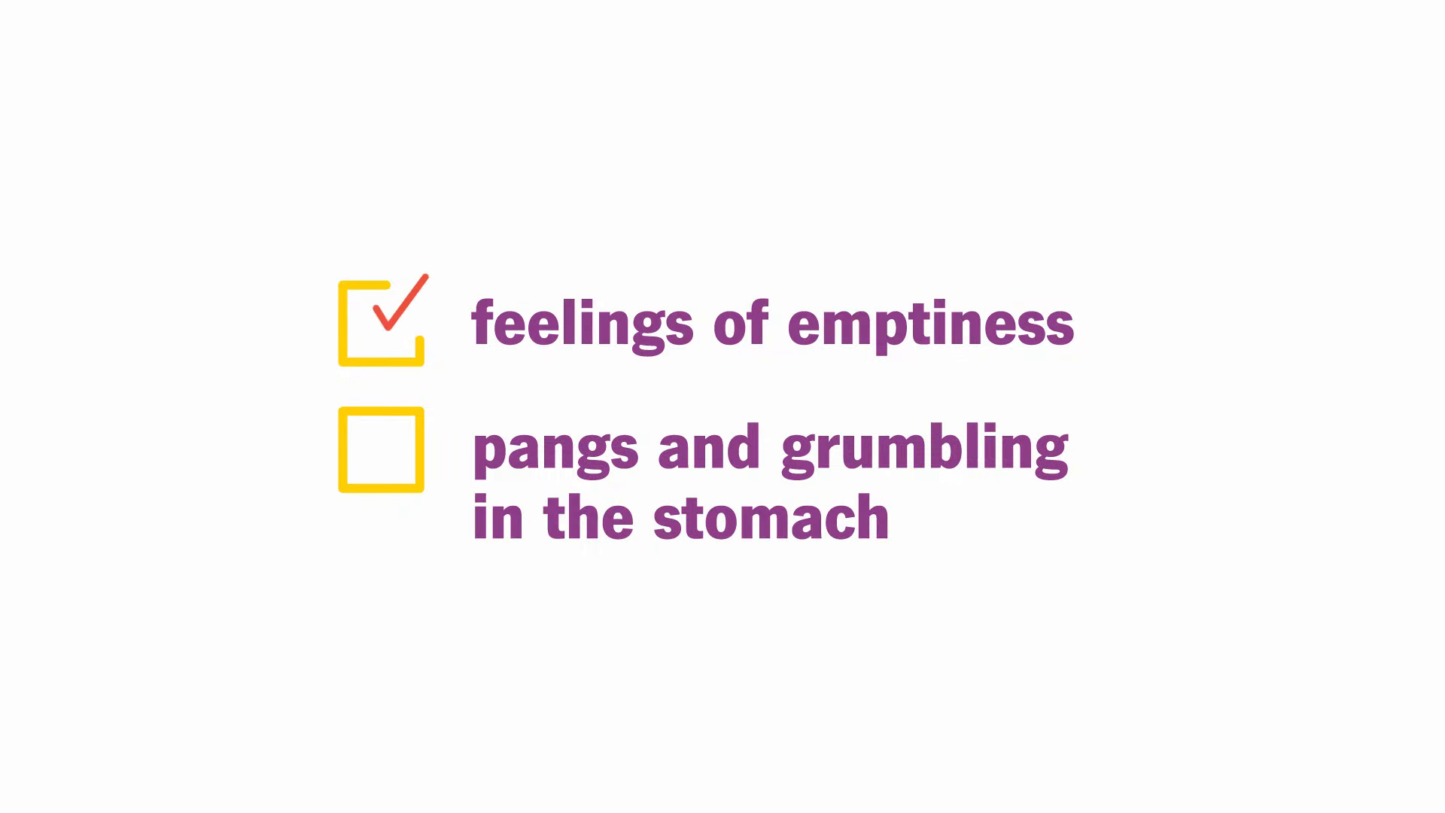
left_click(380, 456)
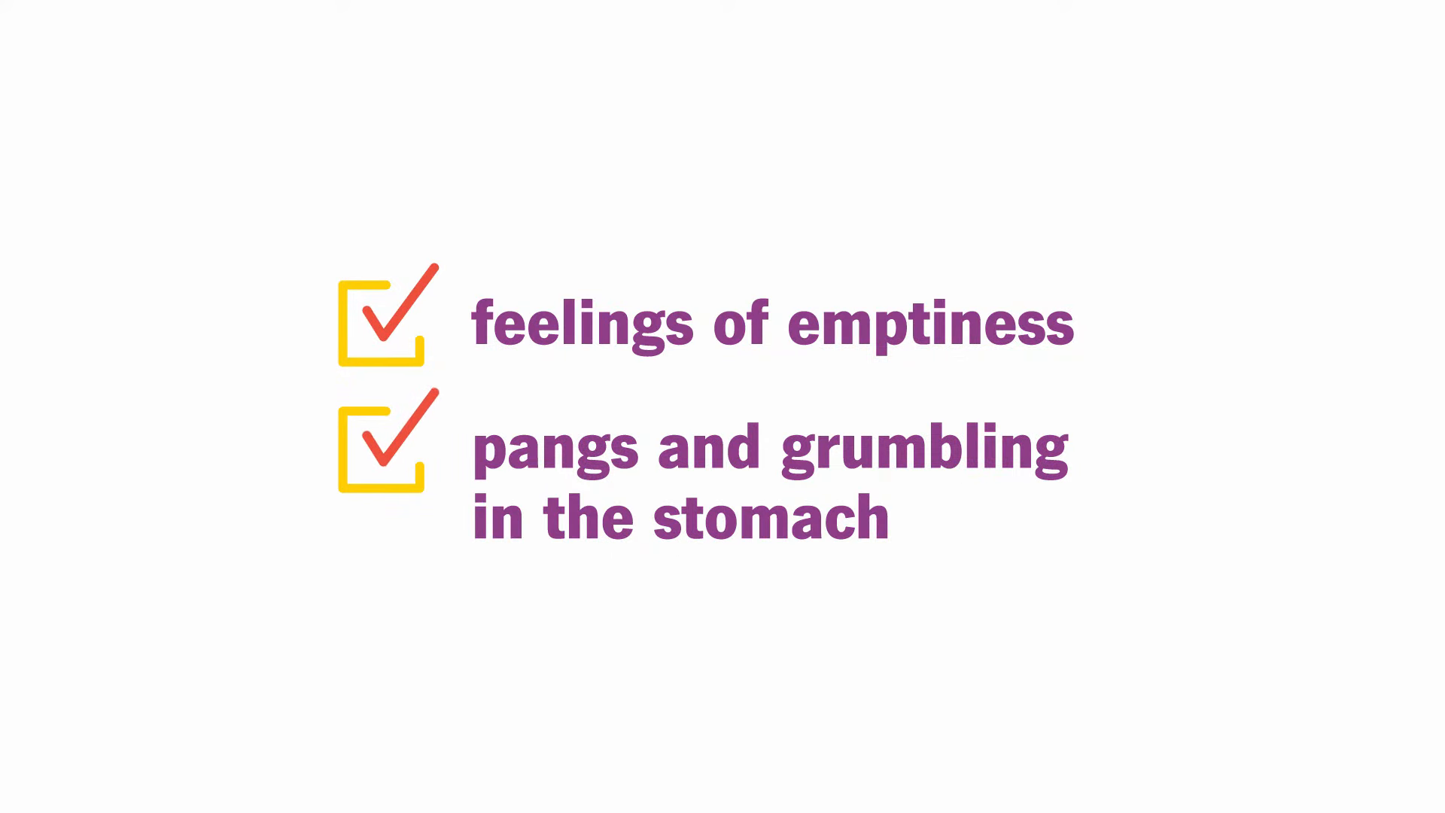